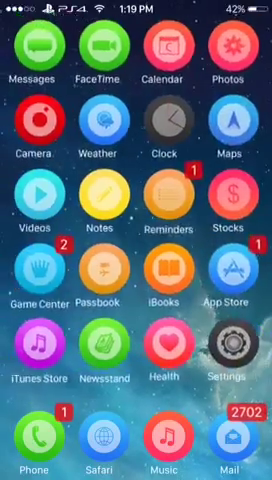
- Swipe the Home Screen pages to reach Cydia and its Sources add-URL prompt
scroll(left, 3)
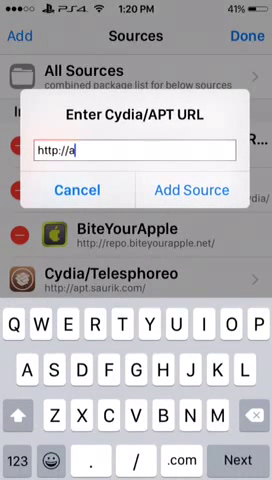
- Enter the apt.abotbs.yourepo.net URL and add it as a new source
text(bo.1b)
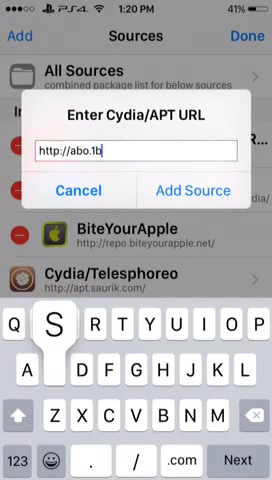
text(s.)
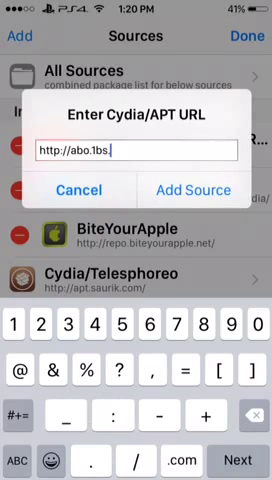
text(yp)
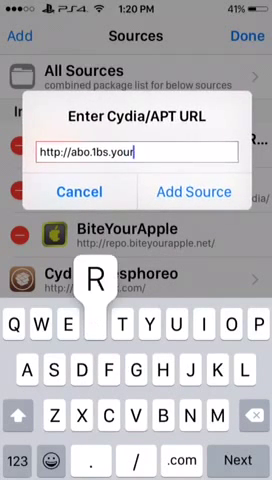
text(ep)
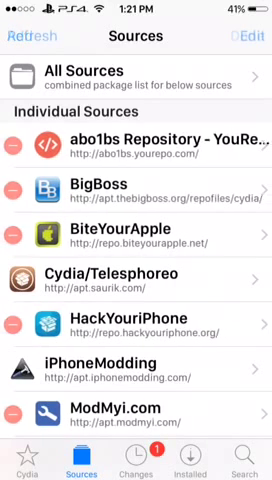
- Search for WinterBoard and check its installed package details
click(246, 36)
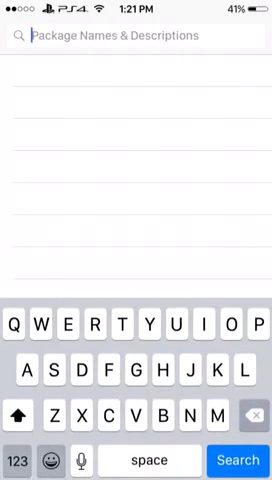
text(Winter)
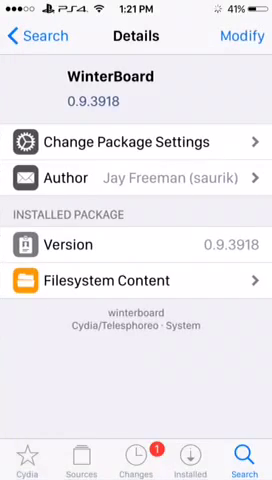
click(244, 36)
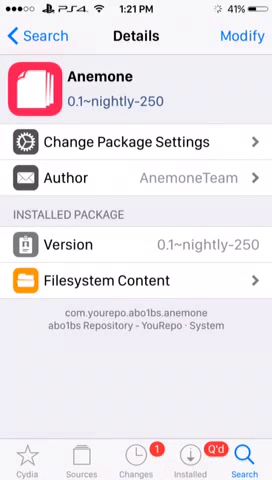
- View Anemone's reinstall/remove options, cancel them and clear the search
click(244, 36)
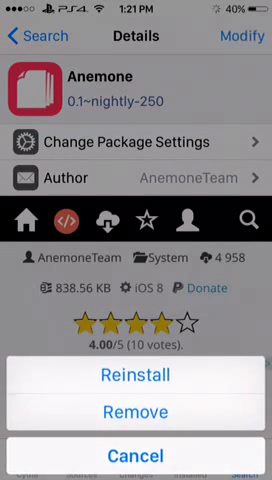
click(136, 452)
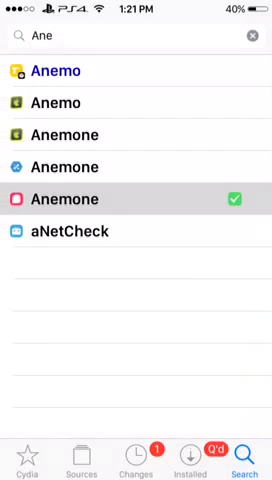
click(256, 36)
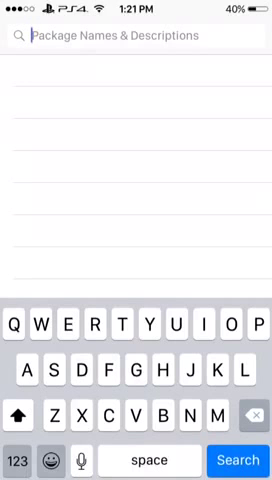
text(Ea)
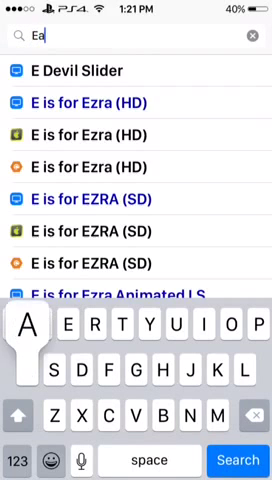
text(se)
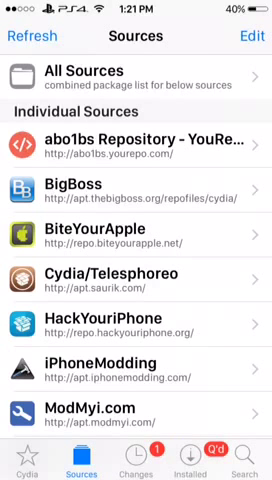
click(244, 456)
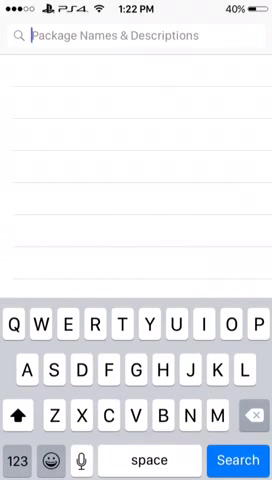
- Search 'Anem' to list the Anemone packages, then return to the Home Screen
text(A)
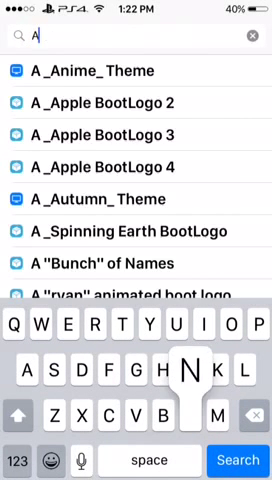
text(nr)
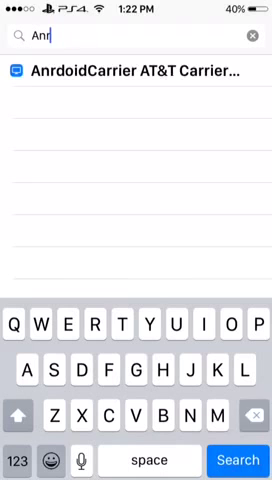
text(Anem)
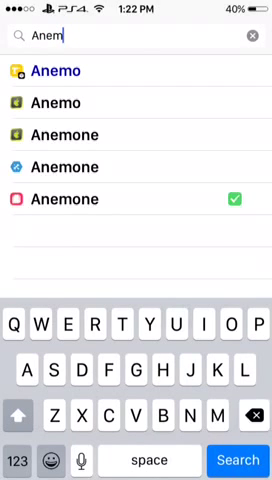
click(136, 200)
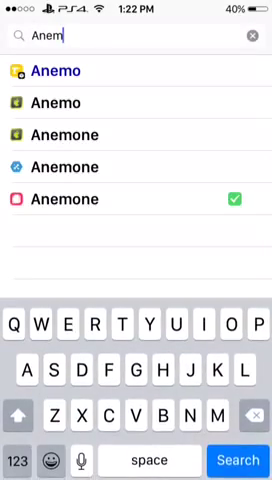
key(home)
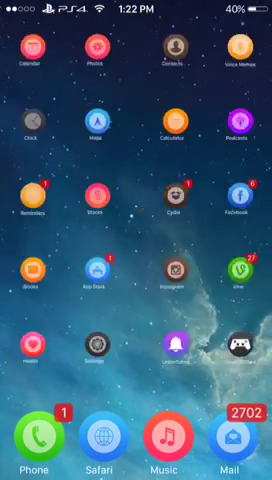
- Launch Anemone and scroll its theme list to the Ease theme's enabled toggles
scroll(left, 3)
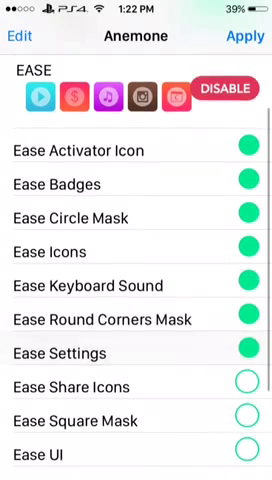
scroll(down, 3)
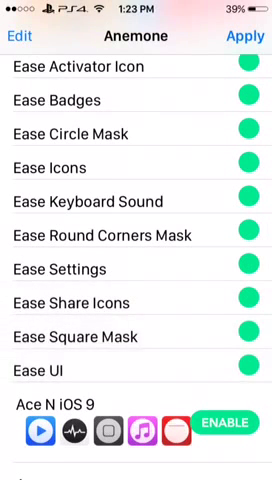